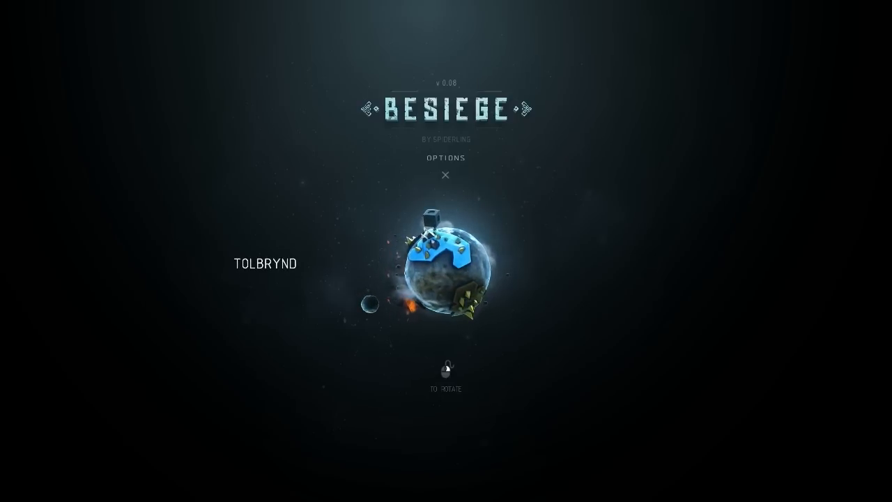
- Choose the Tolbrynd world from the title screen to reach its levels
click(443, 279)
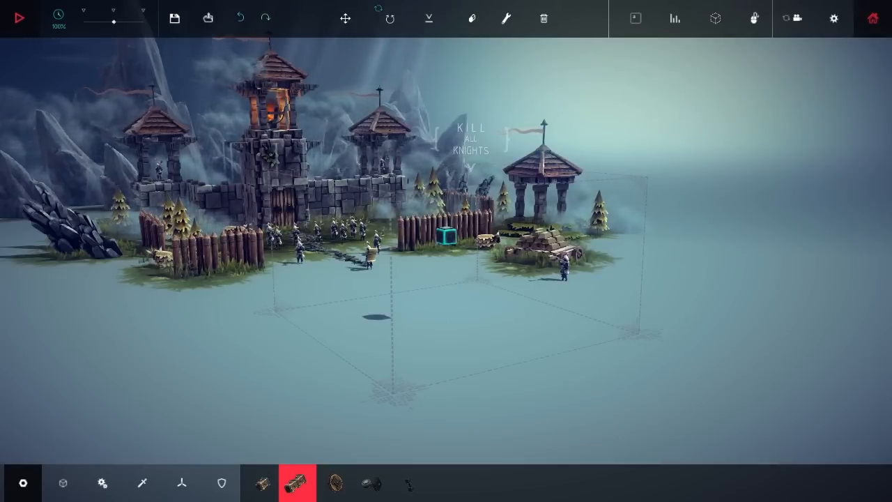
- Browse the Blocks, Mechanical and Weapons part categories up to the drill
click(63, 482)
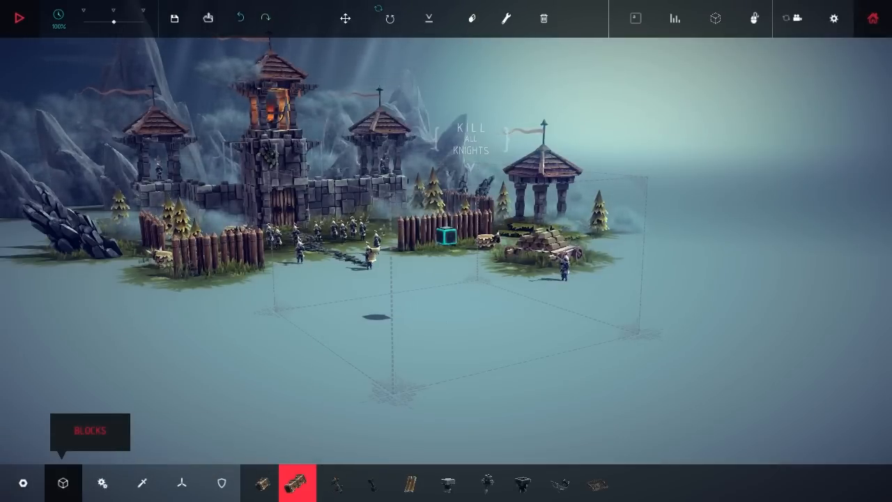
mouse_move(600, 480)
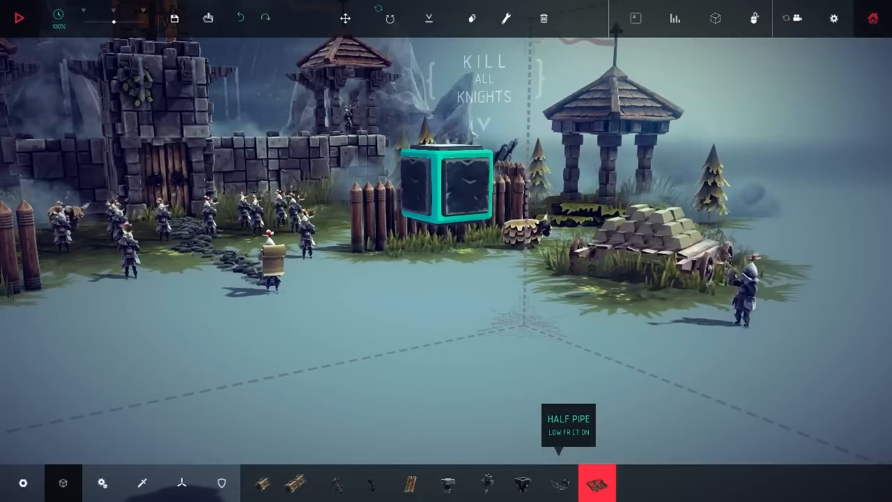
click(102, 483)
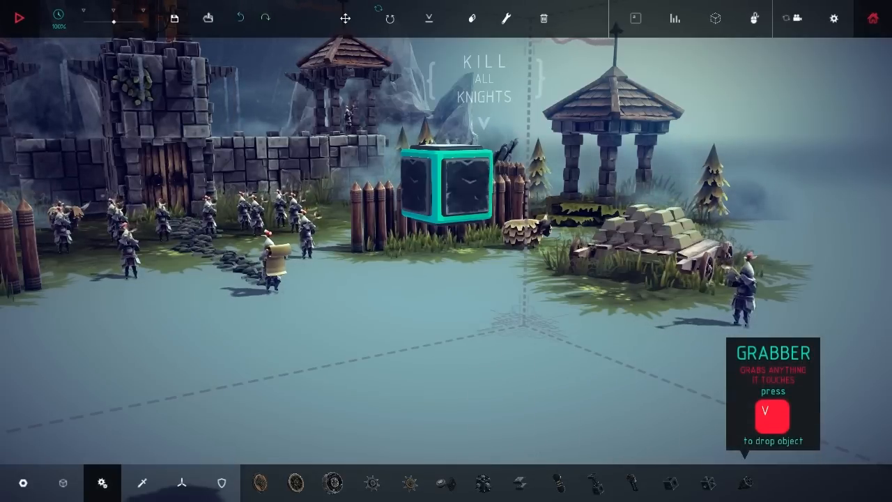
click(142, 480)
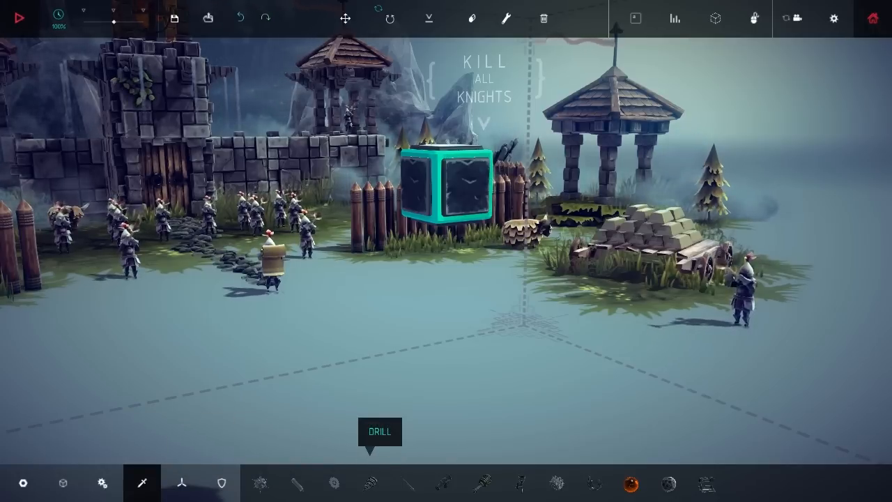
click(379, 480)
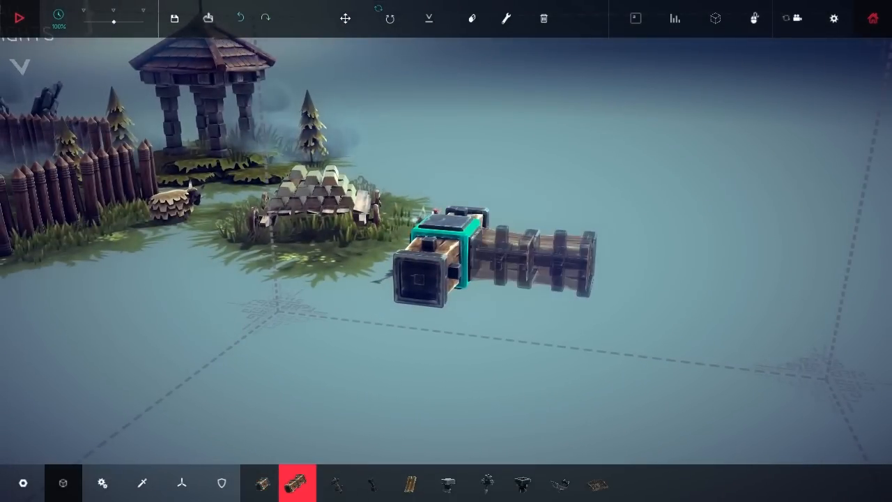
- Leave the level via the top-bar button after building the wooden beam
click(26, 17)
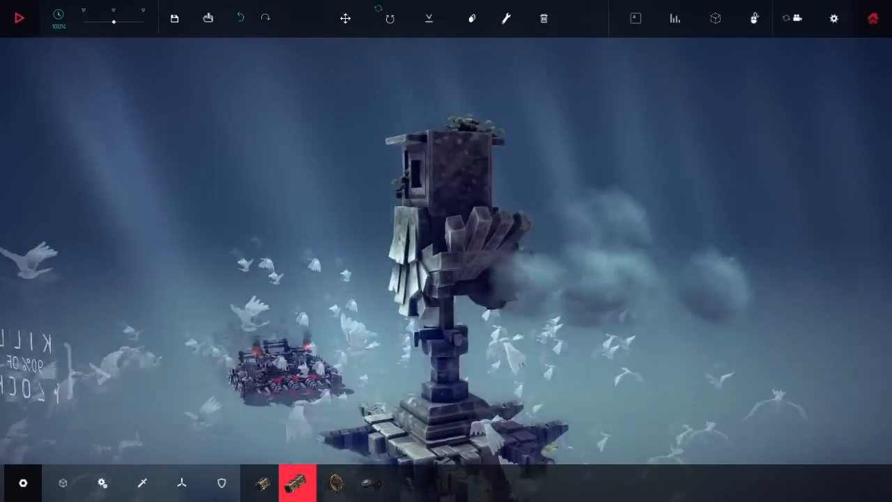
click(19, 19)
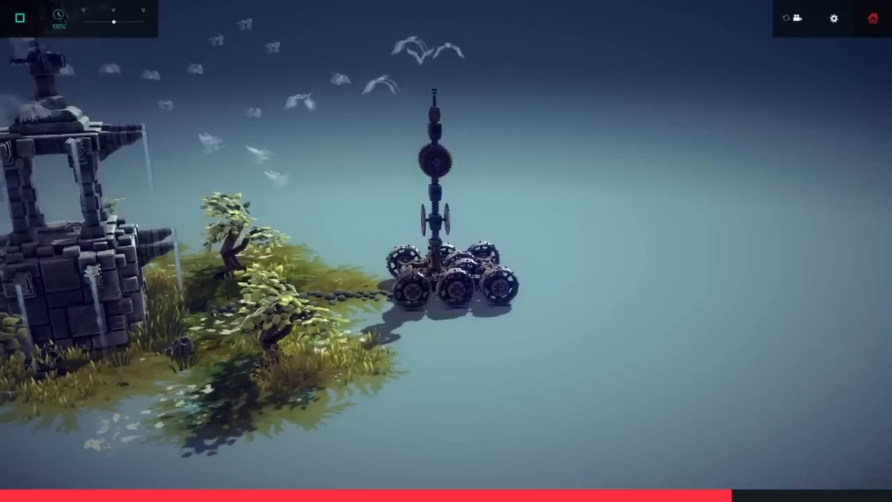
- Stop the simulation of the masted vehicle and return to building
click(20, 20)
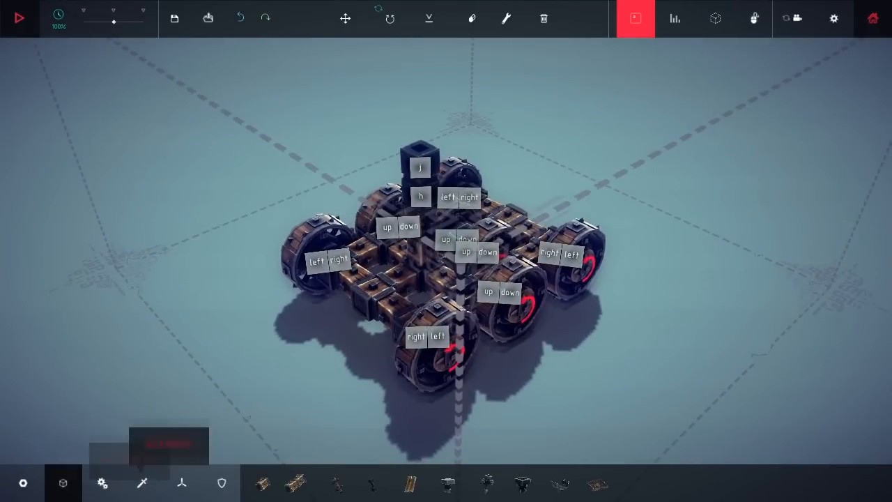
- Stack pistons extending with h at x0.50 speed and top them with wooden blocks
click(102, 483)
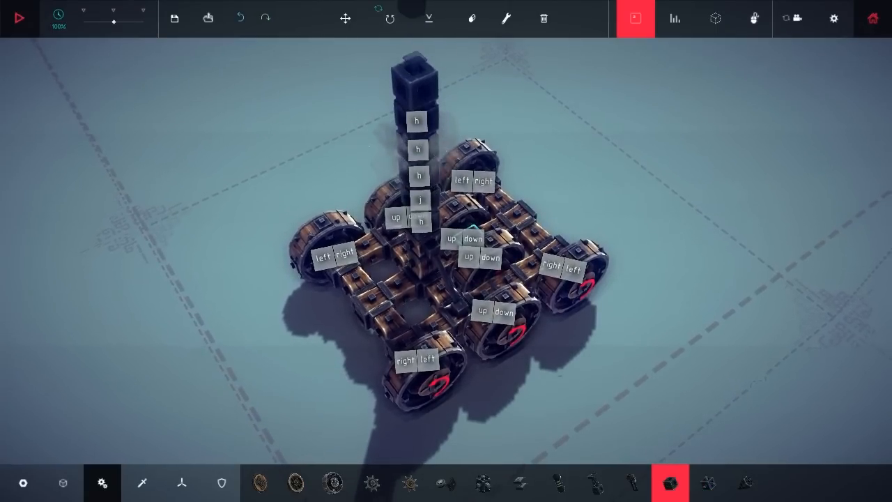
mouse_move(505, 19)
text(h)
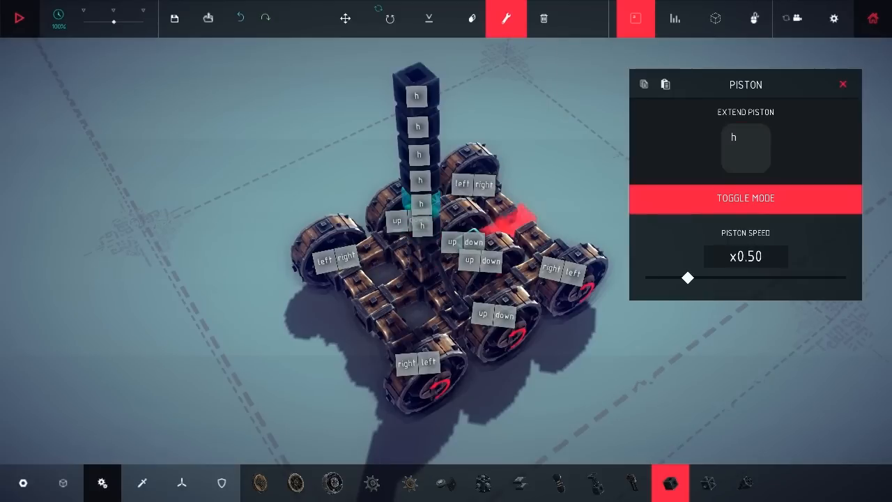
click(842, 83)
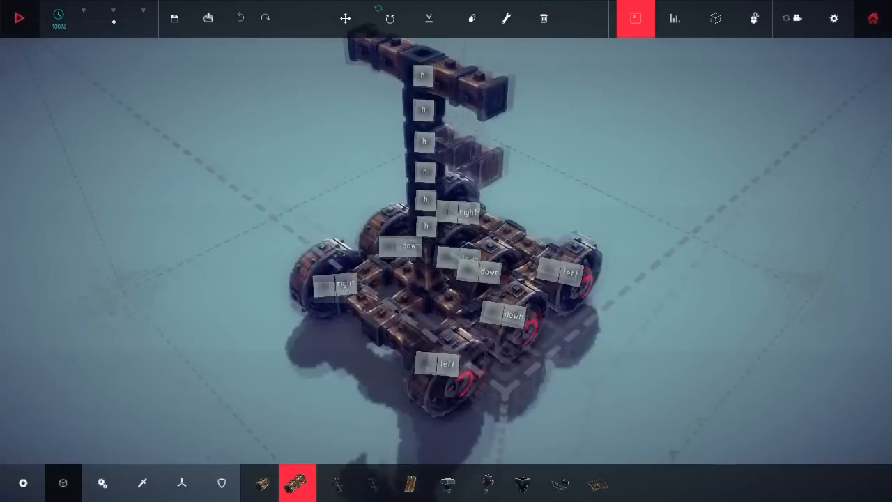
click(20, 17)
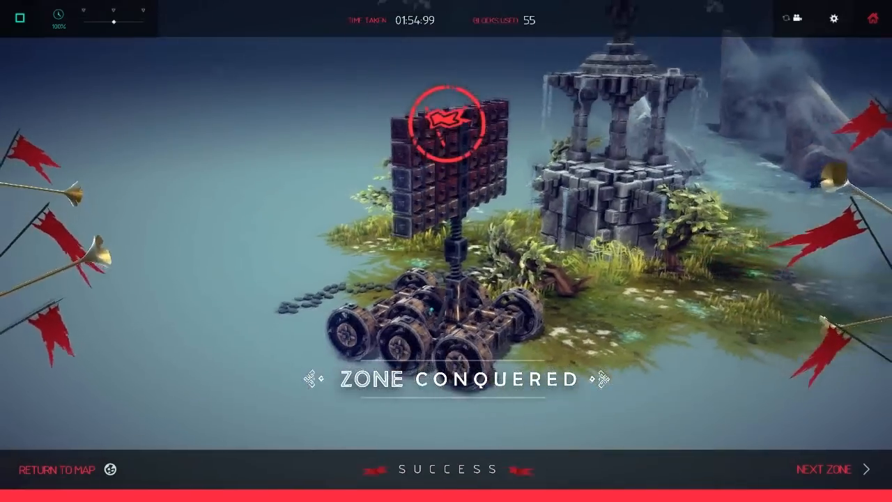
- Leave the Zone Conquered screen showing 55 blocks used
click(825, 468)
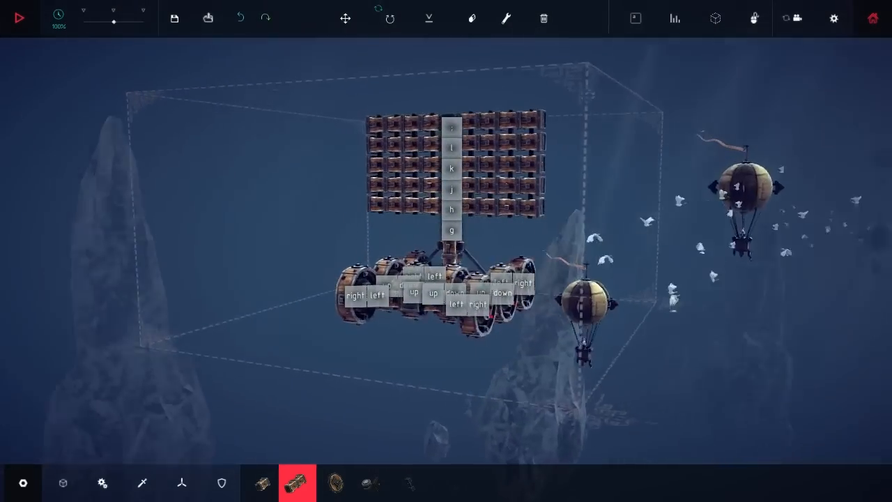
- Save the cannon tank machine under a typed name beginning 'wa'
click(20, 19)
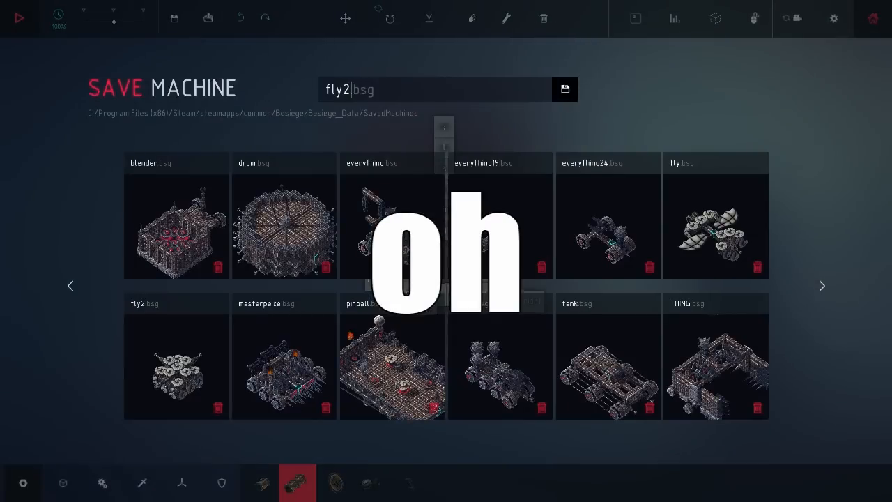
text(wa)
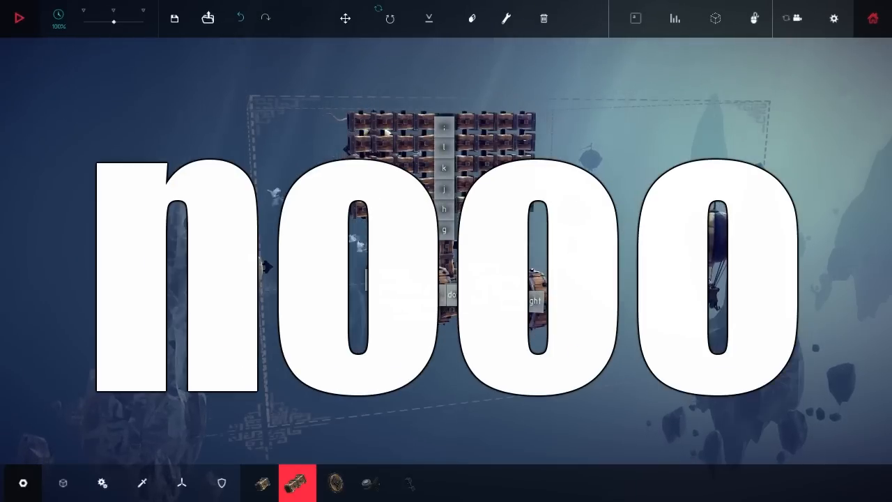
- Exit to the next level with the destroy 2 scout balloons objective
click(19, 17)
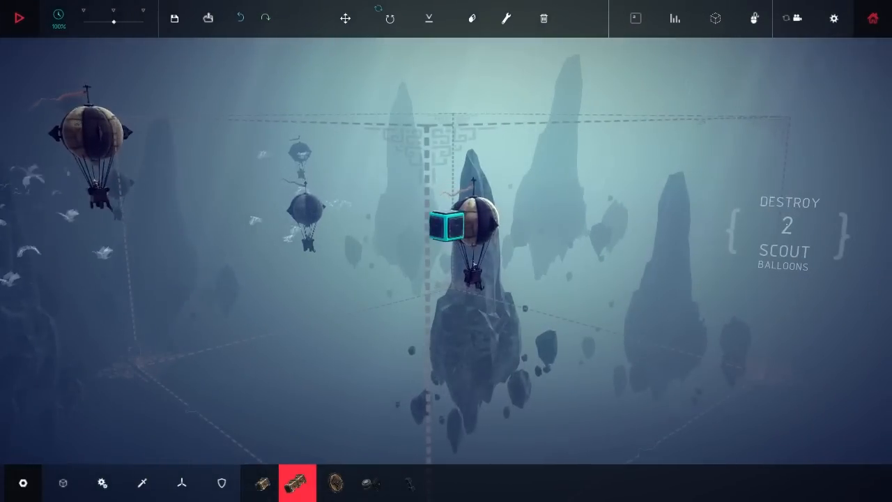
- Load the saved 'icanfly' balloon machine into the build zone
click(21, 17)
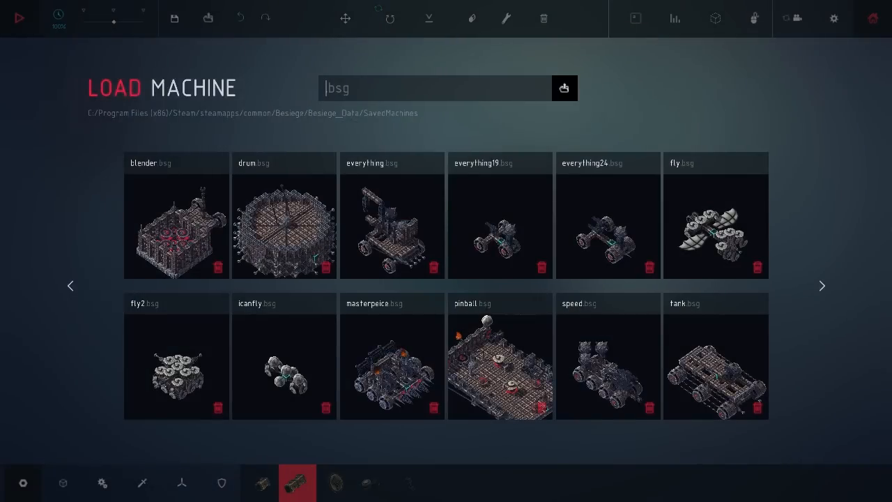
text(icanfly)
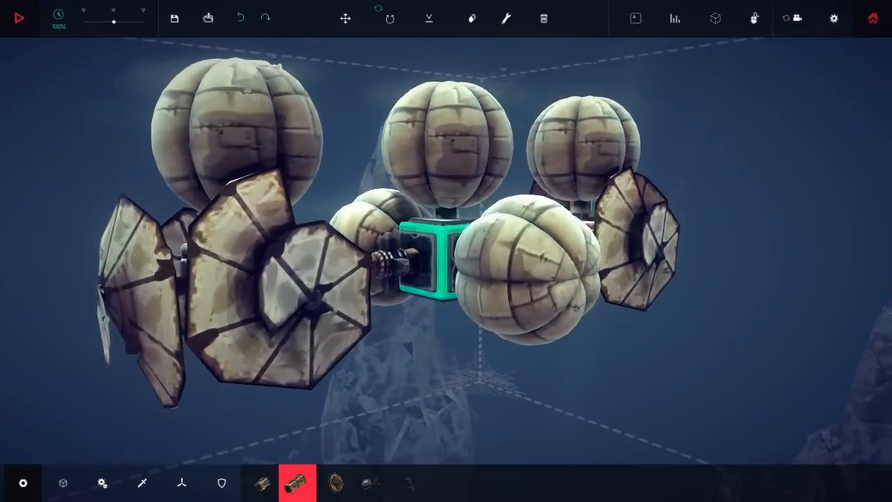
click(21, 16)
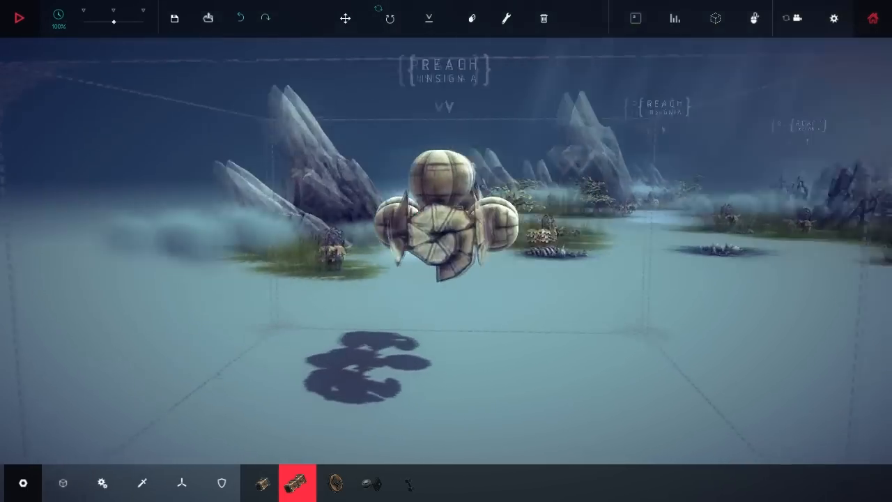
- Load the four-balloon flying machine into the Reach Insignia build zone
click(22, 17)
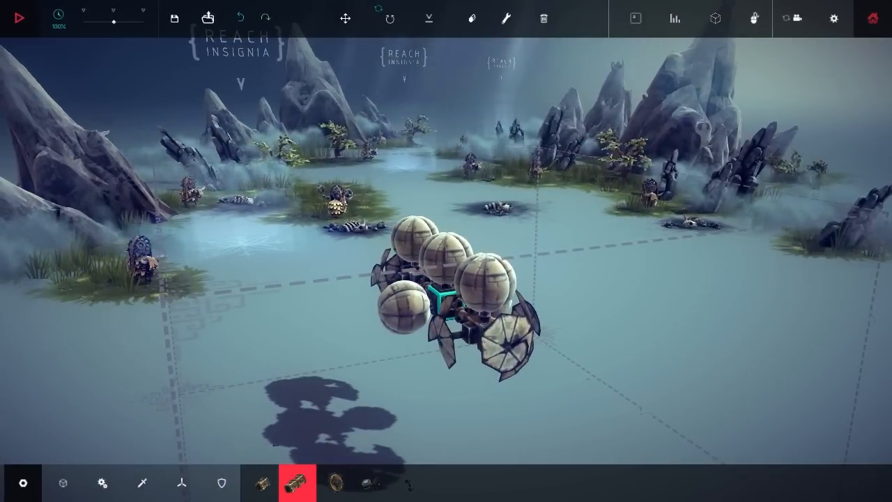
click(212, 16)
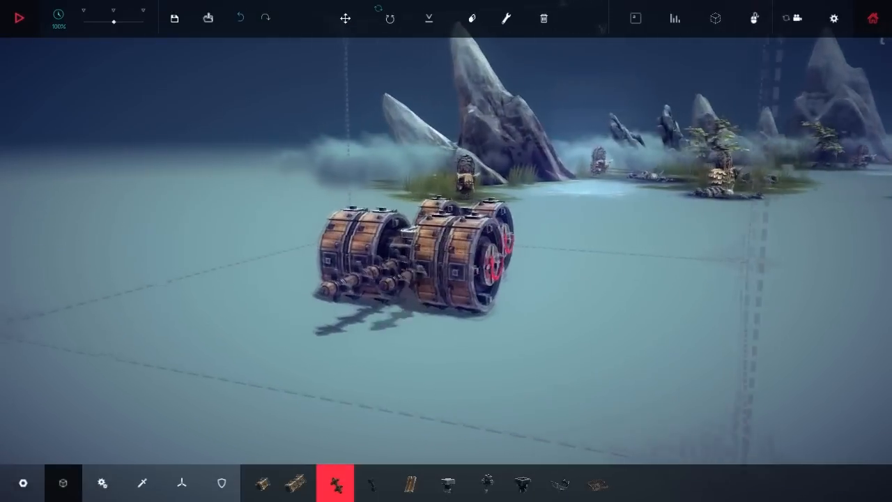
- Toggle the camera in build mode to inspect the drum-wheeled tank and the foggy zone
click(20, 16)
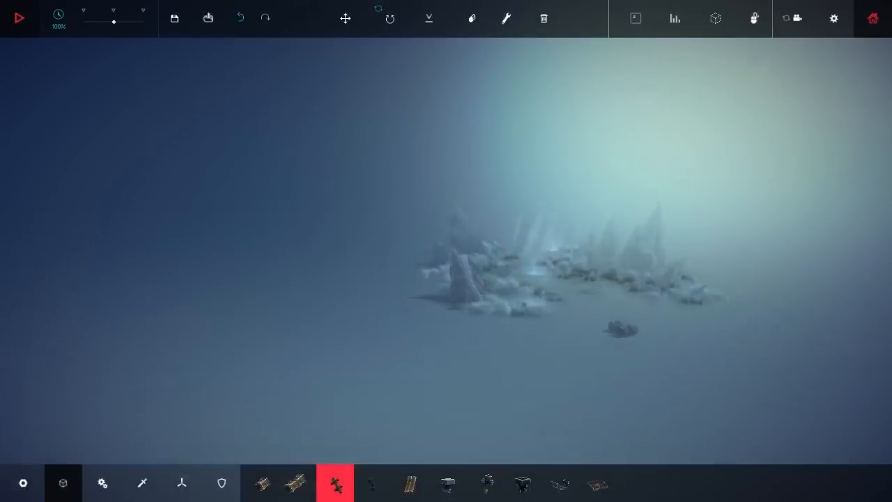
click(20, 17)
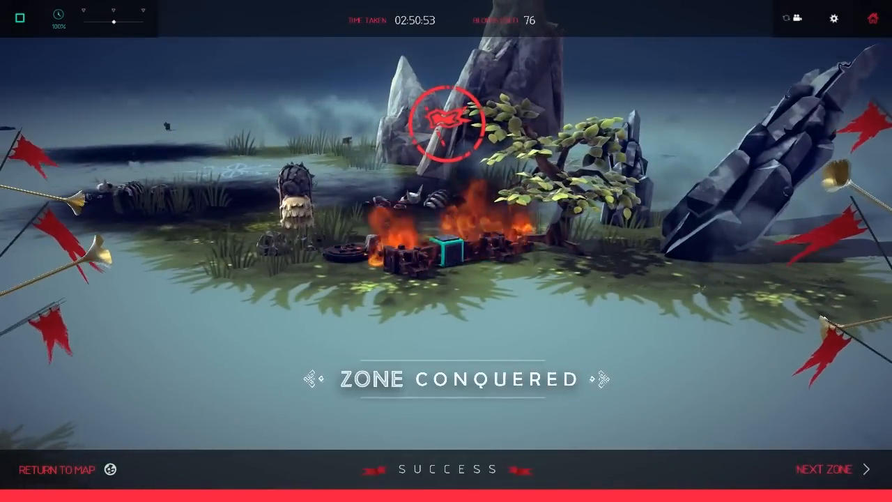
- Leave the Zone Conquered results screen and return to build mode with the tank
click(826, 469)
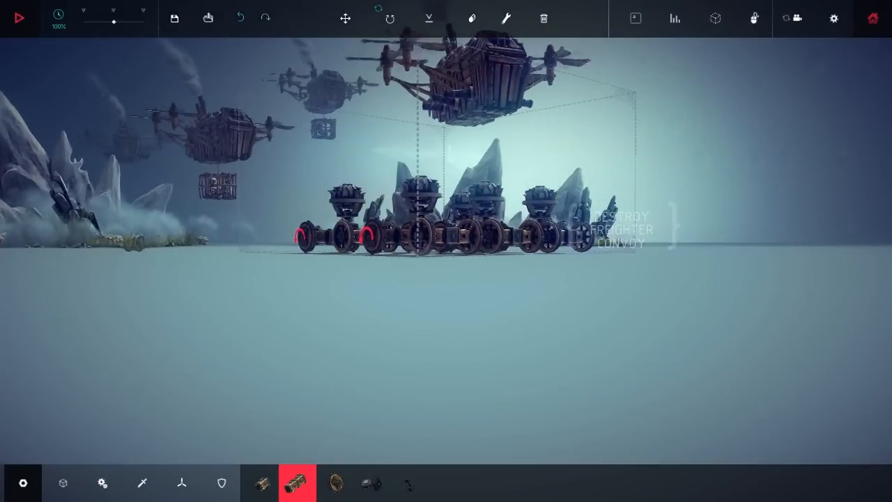
click(19, 18)
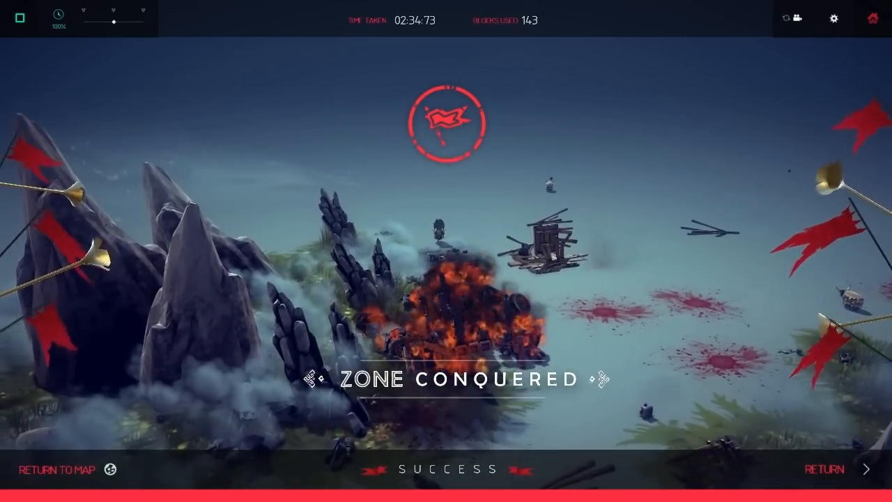
- Return to the Isle of Ipsilon map from the Zone Conquered screen
click(57, 469)
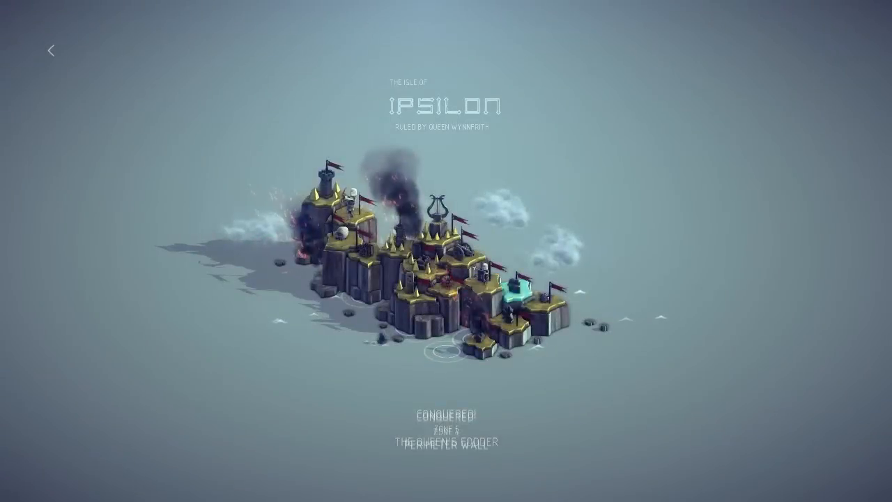